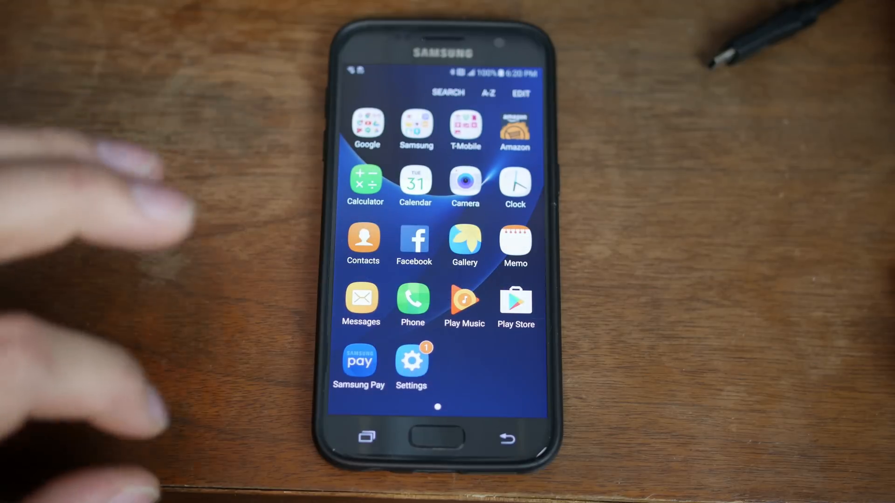
Show the About device page listing model SM-G930T and Android version 6.0.1
{"action": "left_click", "coordinate": [411, 362]}
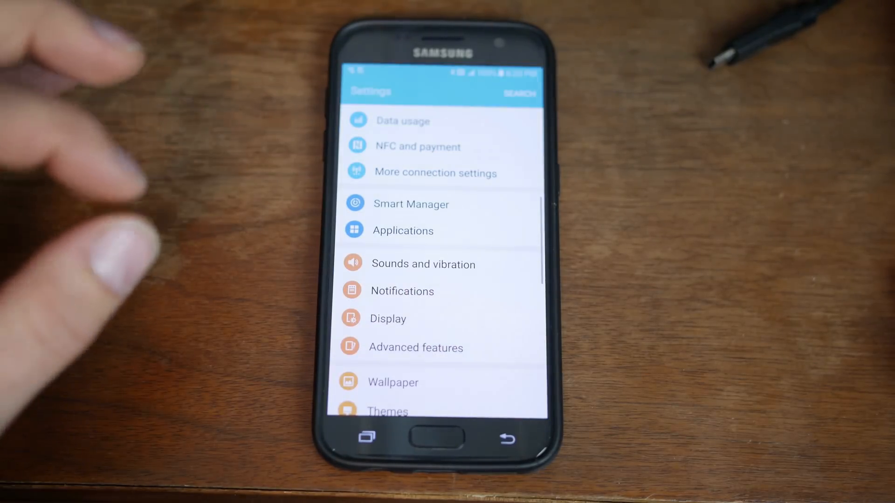
{"action": "scroll", "scroll_direction": "down", "scroll_amount": 3}
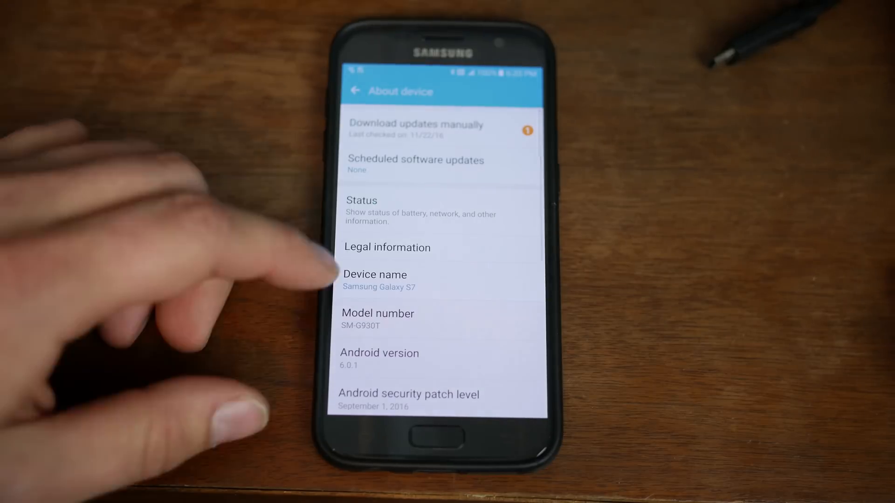
{"action": "scroll", "scroll_direction": "down", "scroll_amount": 3}
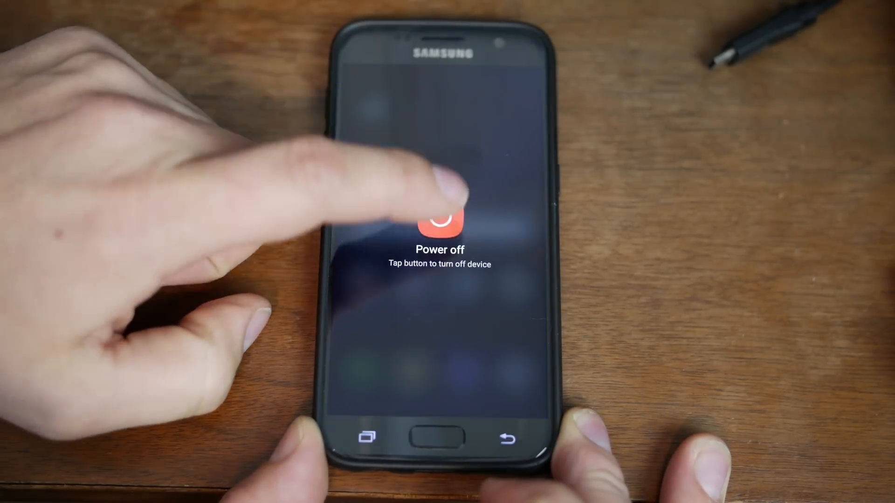
Power the phone off, boot it into download mode and continue past the custom OS warning
{"action": "left_click", "coordinate": [438, 228]}
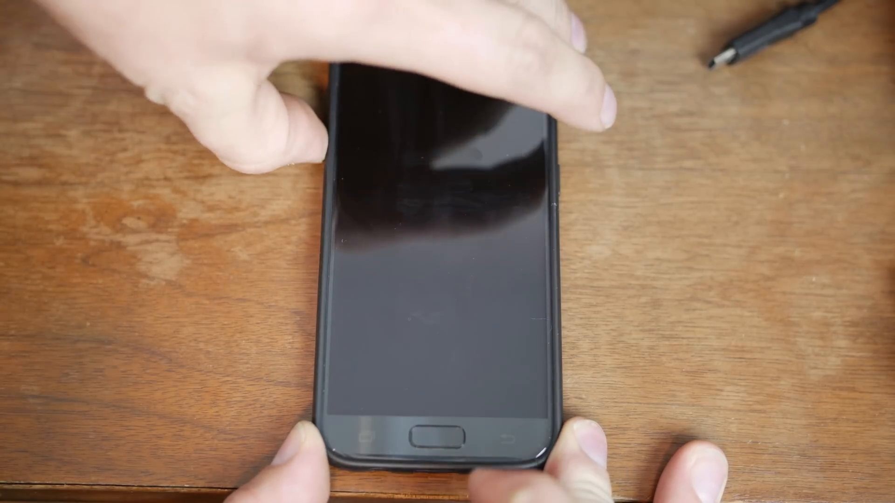
{"action": "left_click", "coordinate": [426, 435]}
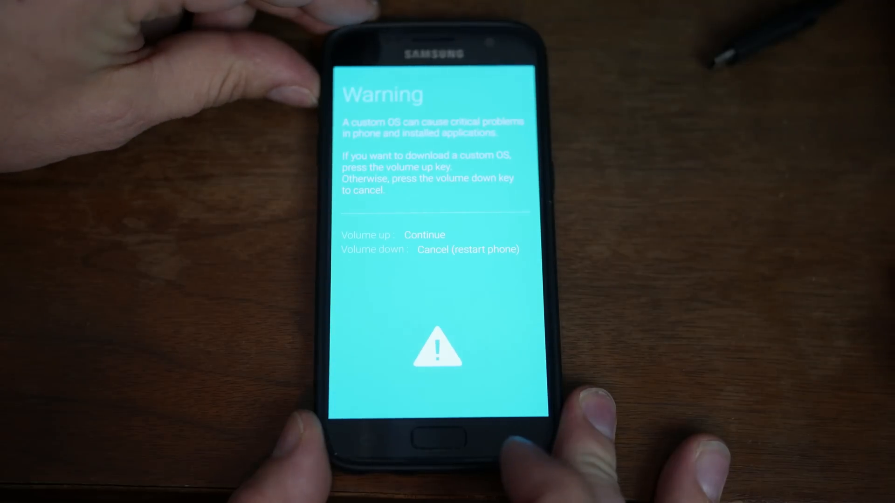
{"action": "key", "text": "volumeup"}
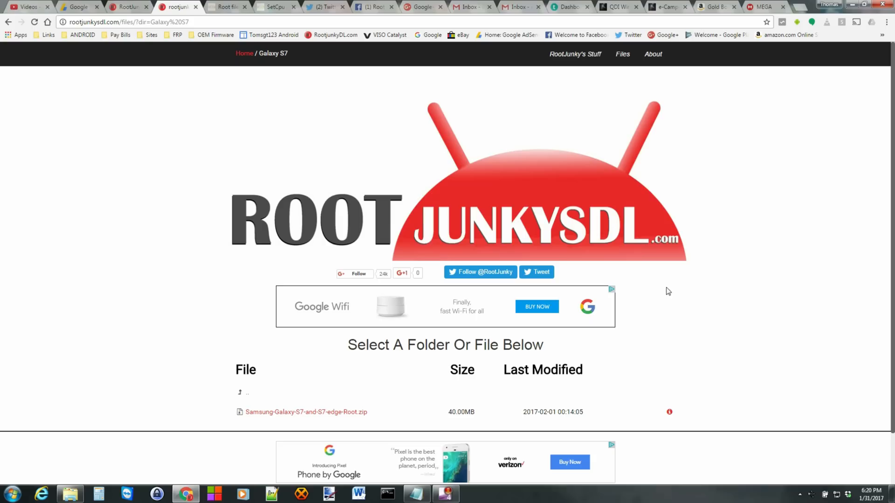
{"action": "mouse_move", "coordinate": [240, 403]}
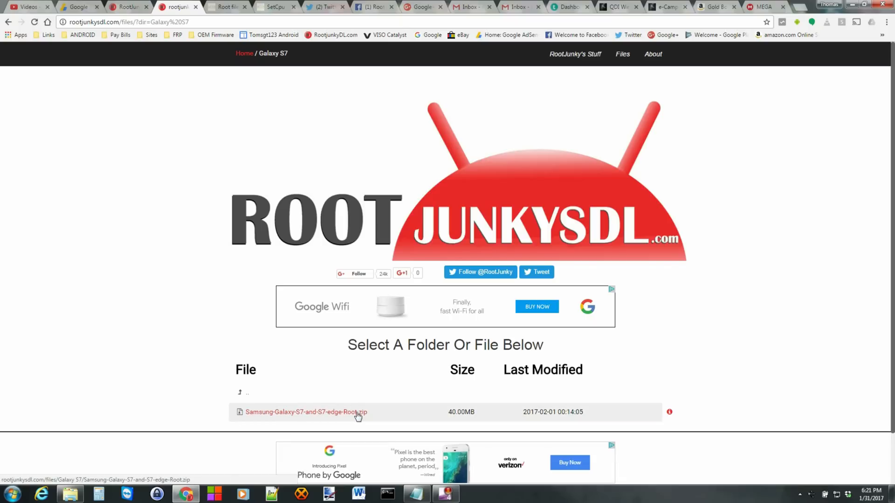
Download Samsung-Galaxy-S7-and-S7-edge-Root.zip from the Galaxy S7 files page
{"action": "left_click", "coordinate": [305, 412]}
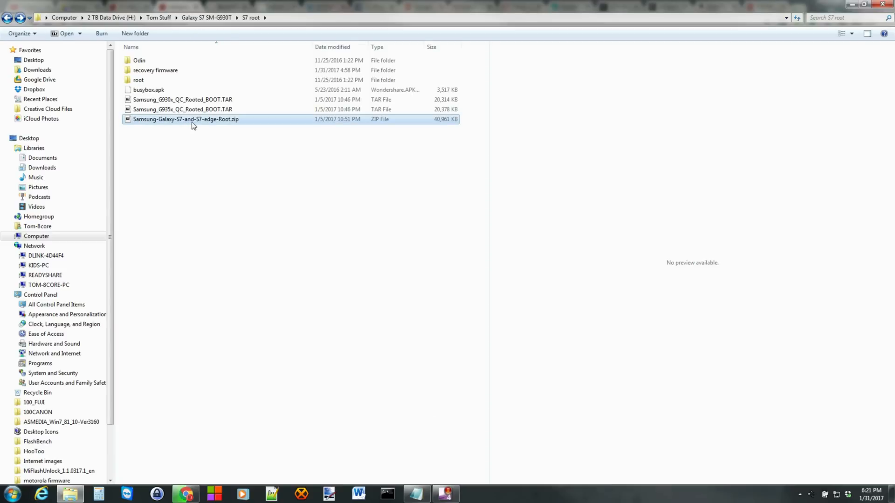
{"action": "mouse_move", "coordinate": [194, 118]}
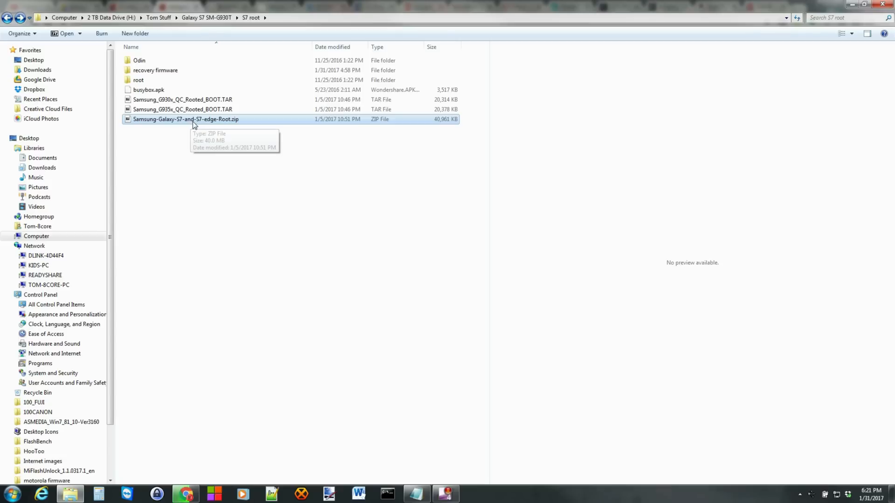
Inspect the root zip's recovery firmware folder containing the stock firmware zip
{"action": "double_click", "coordinate": [185, 118]}
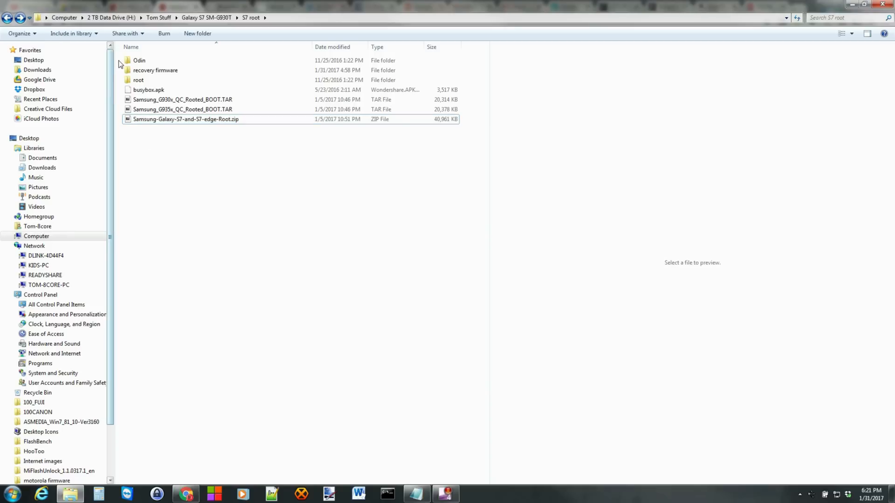
{"action": "key", "text": "ctrl+a"}
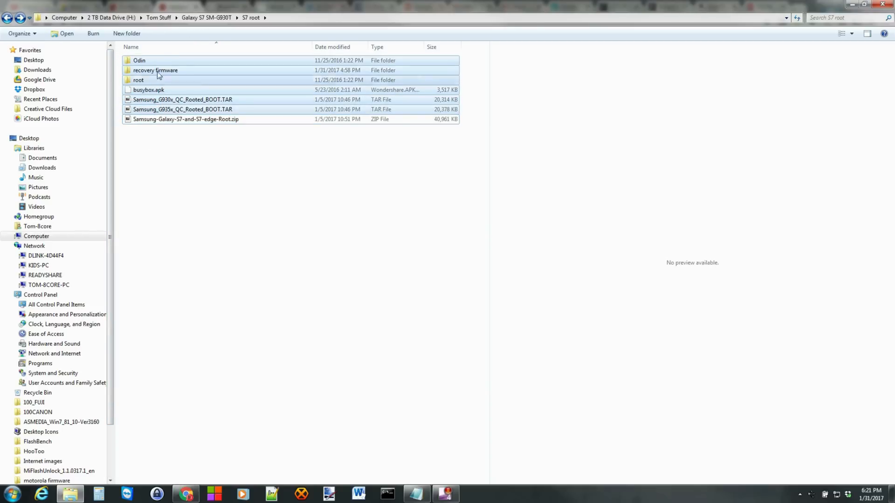
{"action": "left_click", "coordinate": [156, 70]}
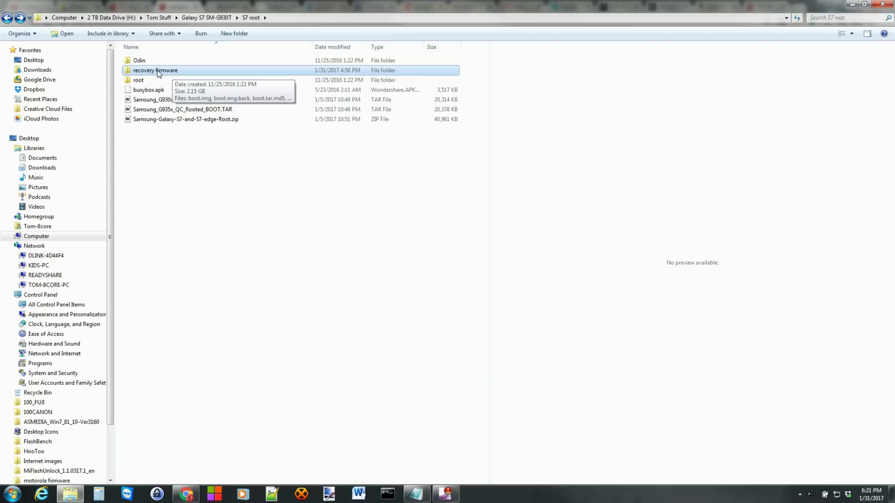
{"action": "double_click", "coordinate": [154, 70]}
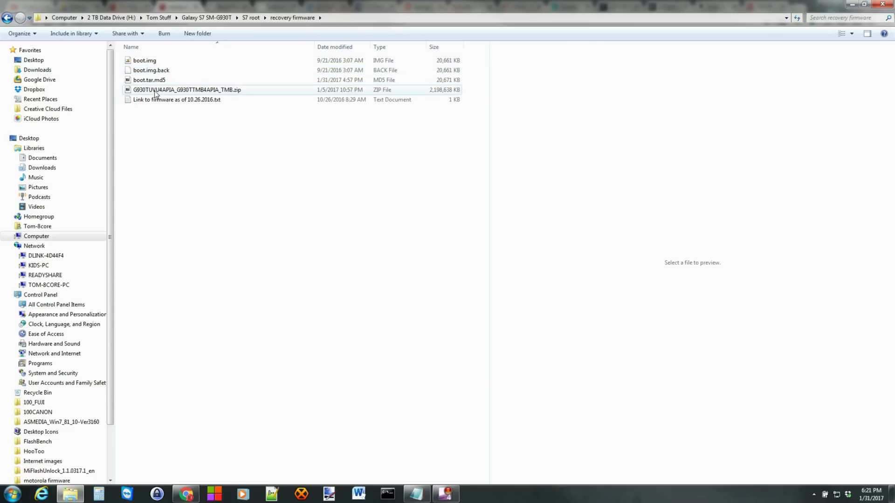
{"action": "left_click", "coordinate": [186, 90]}
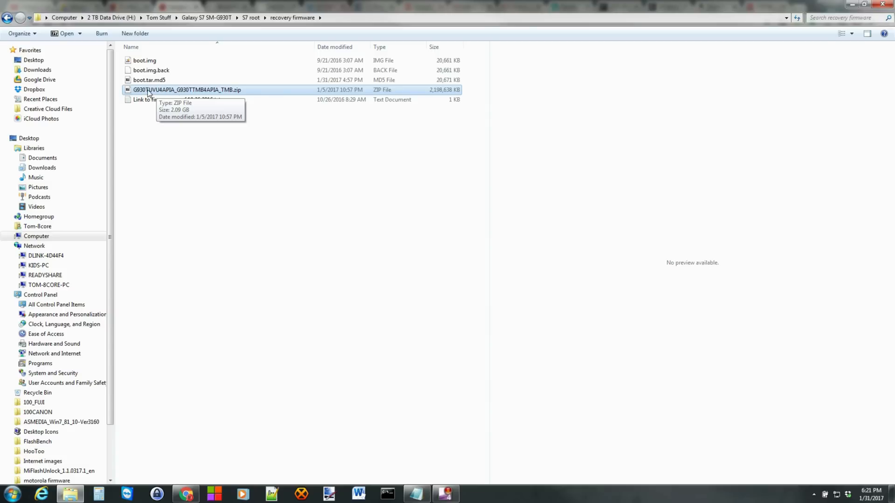
{"action": "mouse_move", "coordinate": [179, 91]}
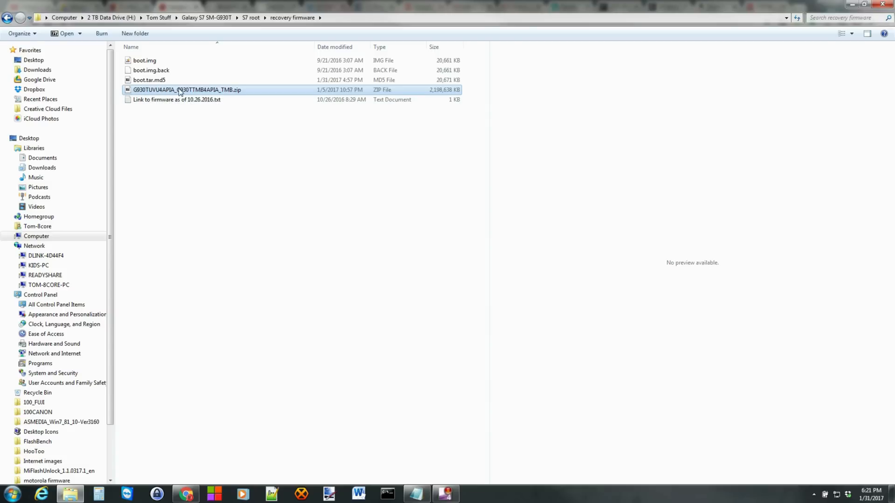
{"action": "mouse_move", "coordinate": [188, 91]}
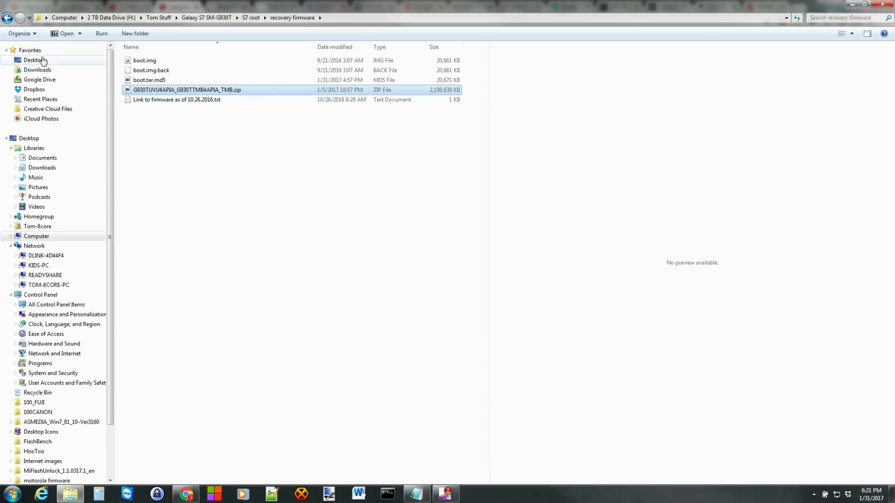
Return to the S7 root folder and go into its Odin folder
{"action": "left_click", "coordinate": [251, 18]}
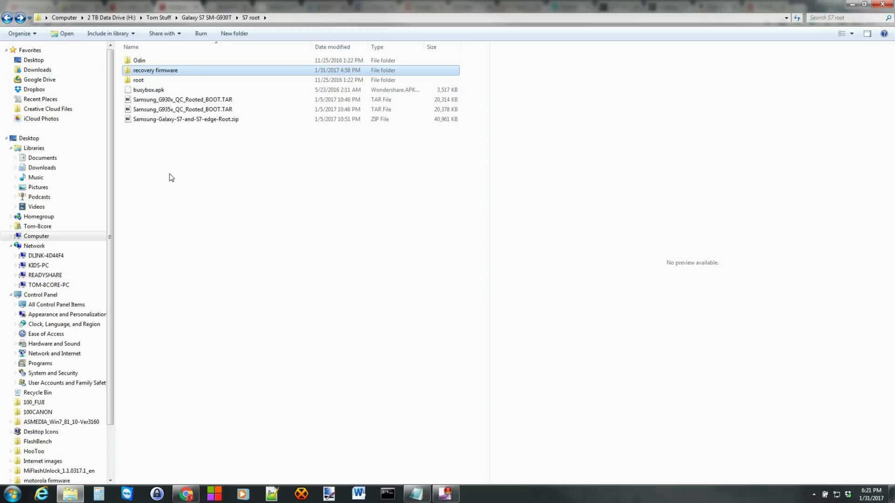
{"action": "left_click", "coordinate": [139, 60]}
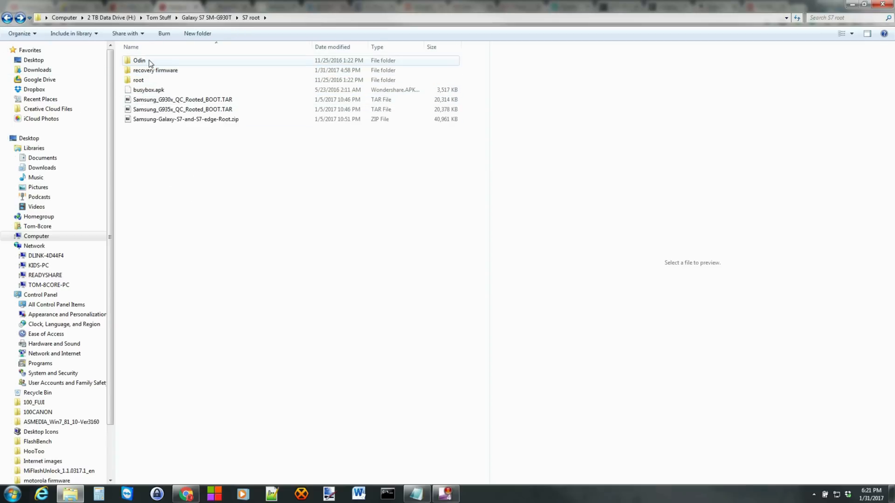
{"action": "double_click", "coordinate": [139, 60]}
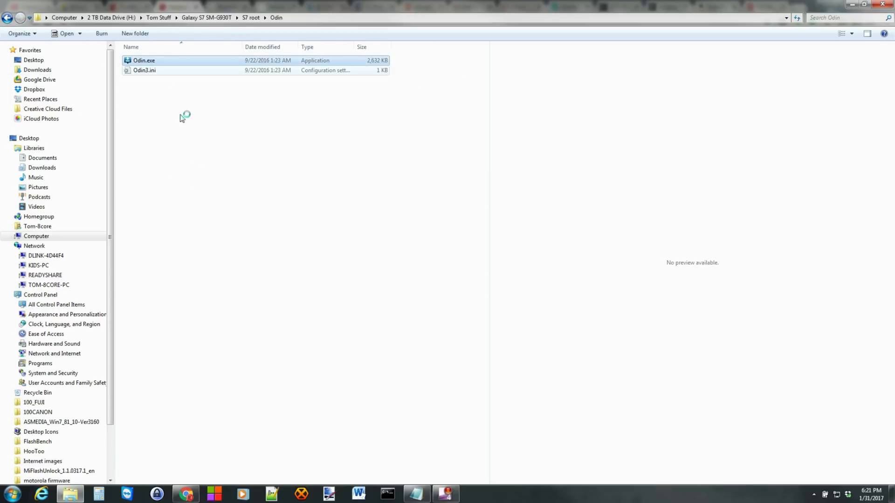
Launch Odin.exe and dismiss the engineers-only warning on its Pit tab
{"action": "double_click", "coordinate": [144, 60]}
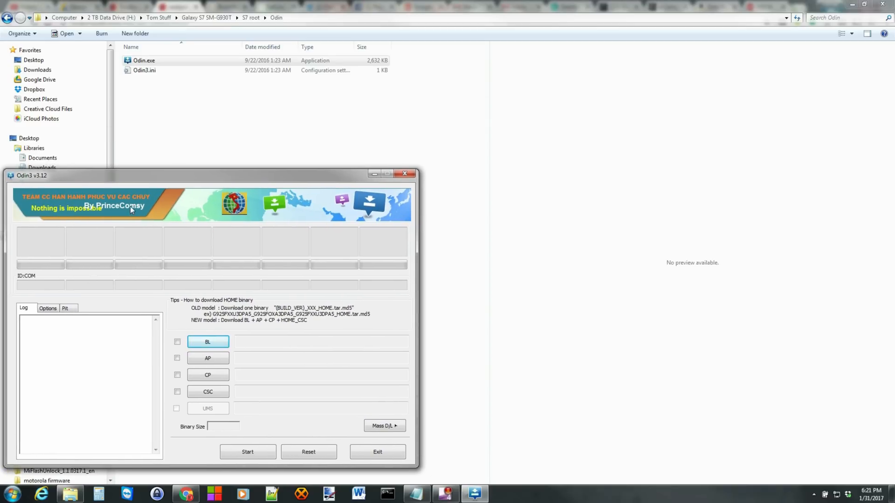
{"action": "mouse_move", "coordinate": [60, 214]}
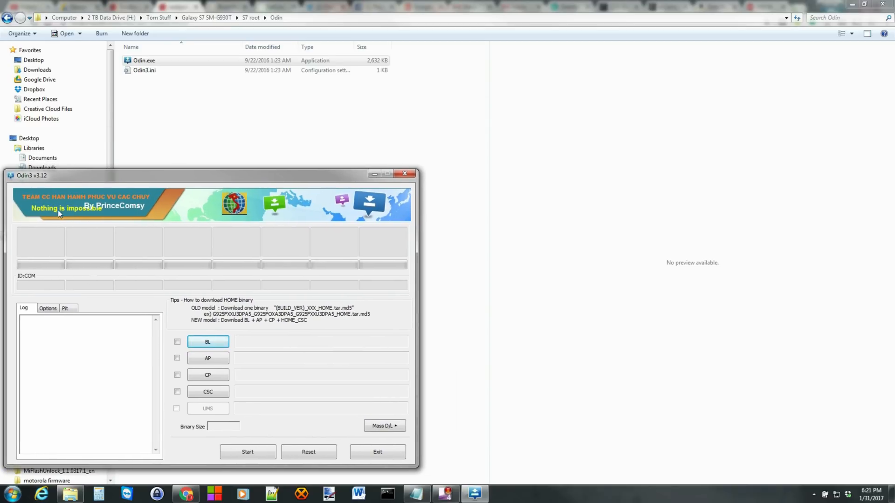
{"action": "mouse_move", "coordinate": [158, 241]}
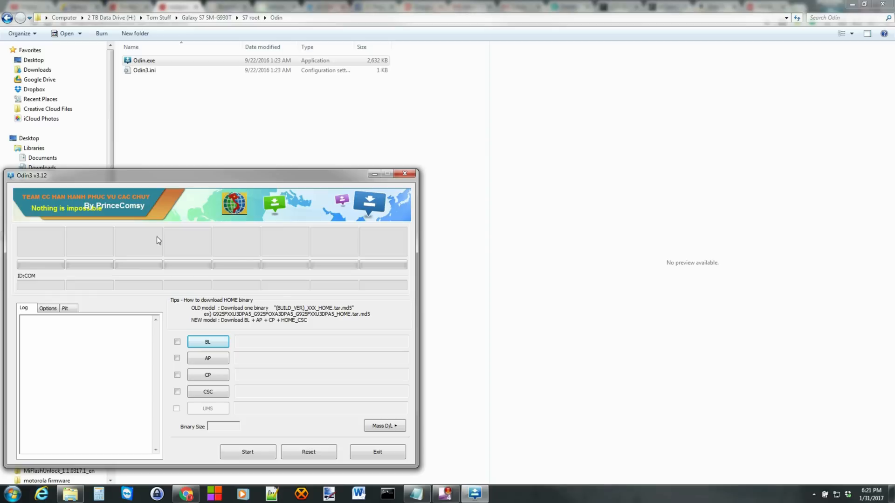
{"action": "mouse_move", "coordinate": [36, 289]}
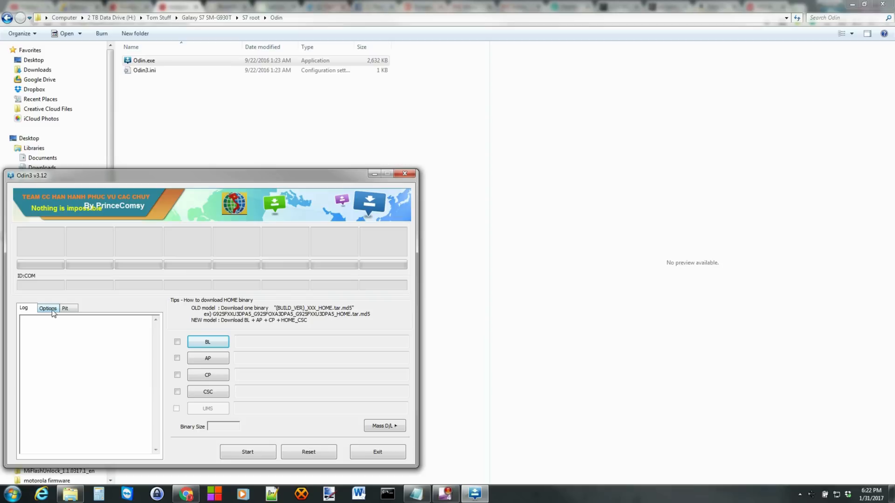
{"action": "mouse_move", "coordinate": [173, 277]}
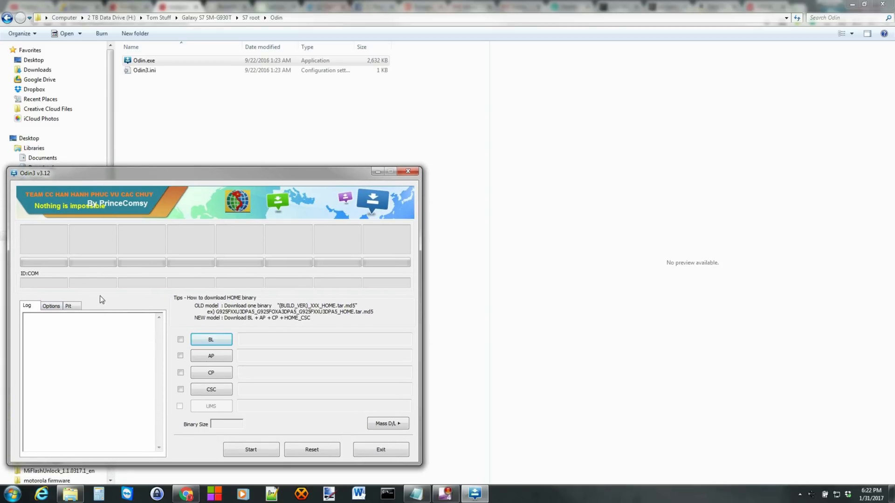
{"action": "left_click", "coordinate": [68, 306]}
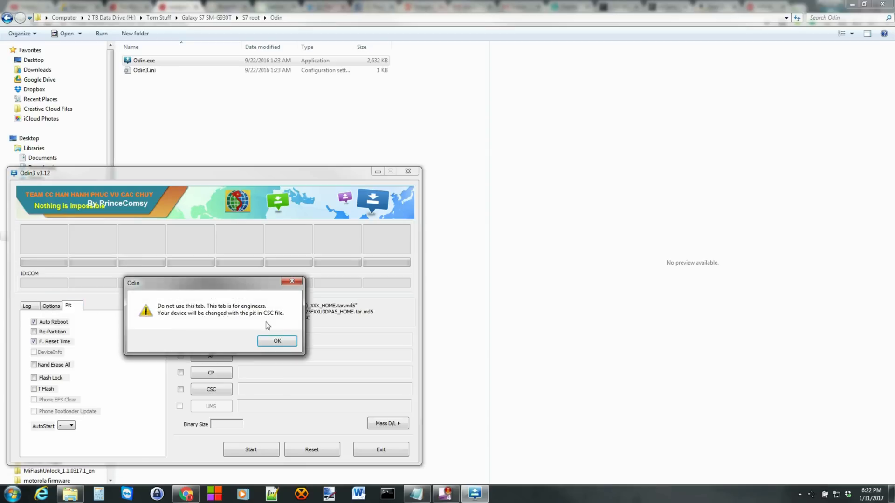
{"action": "left_click", "coordinate": [276, 341]}
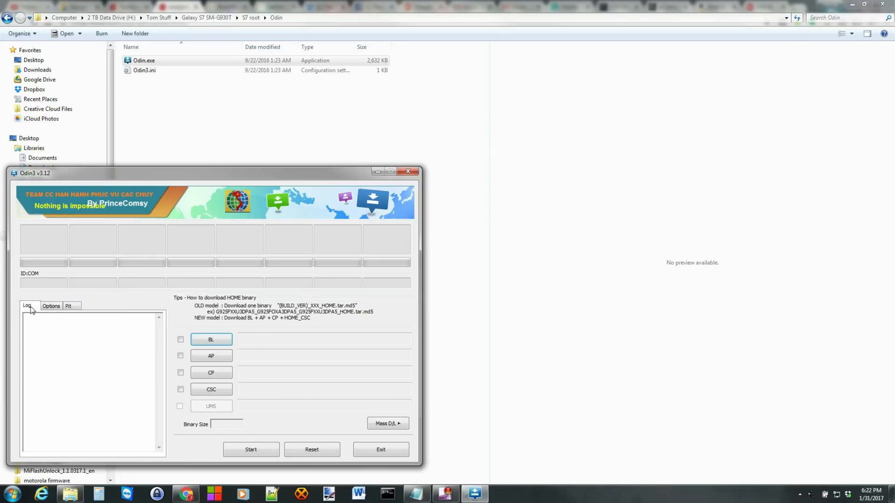
{"action": "mouse_move", "coordinate": [32, 260]}
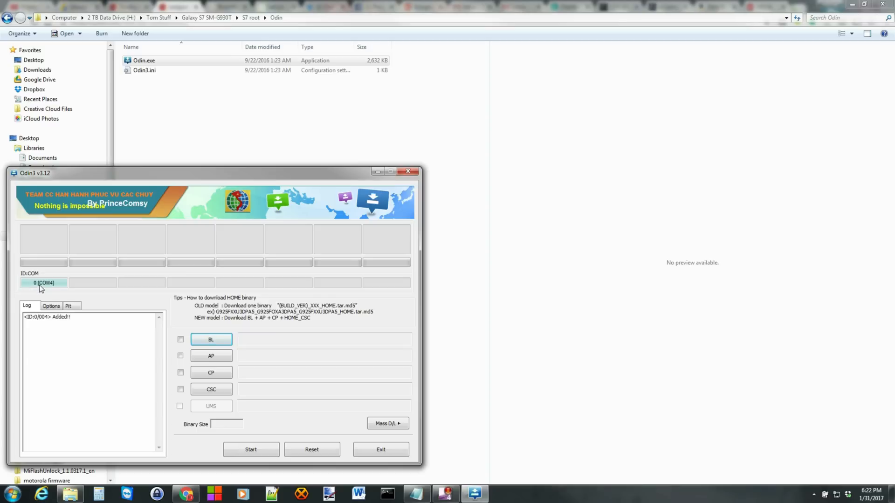
{"action": "mouse_move", "coordinate": [66, 283]}
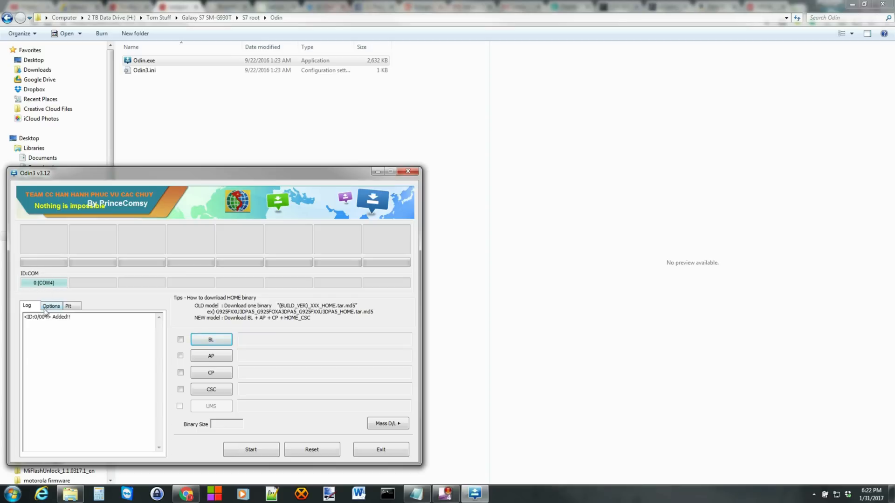
{"action": "mouse_move", "coordinate": [211, 355]}
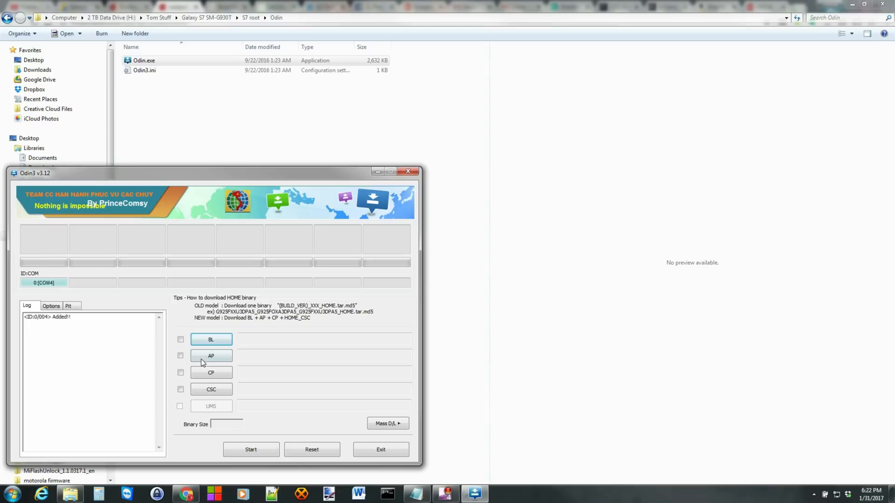
Load Samsung_G930x_QC_Rooted_BOOT.TAR into Odin's AP slot
{"action": "left_click", "coordinate": [210, 355]}
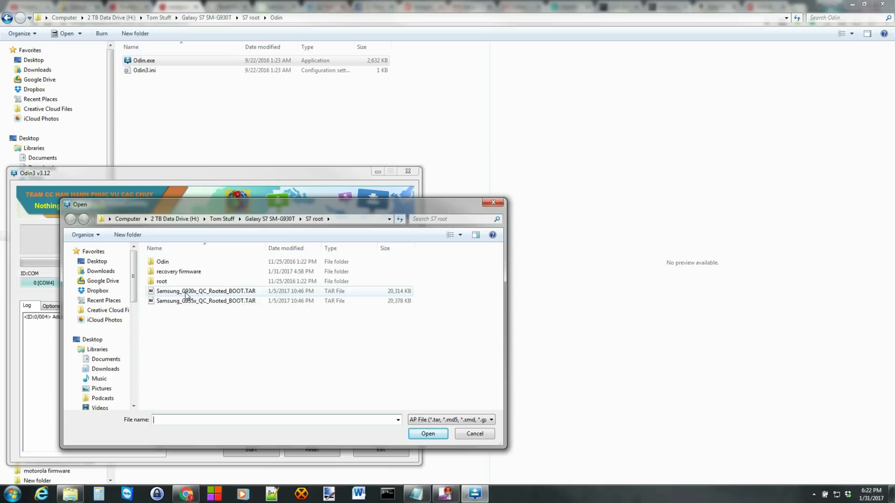
{"action": "mouse_move", "coordinate": [196, 293]}
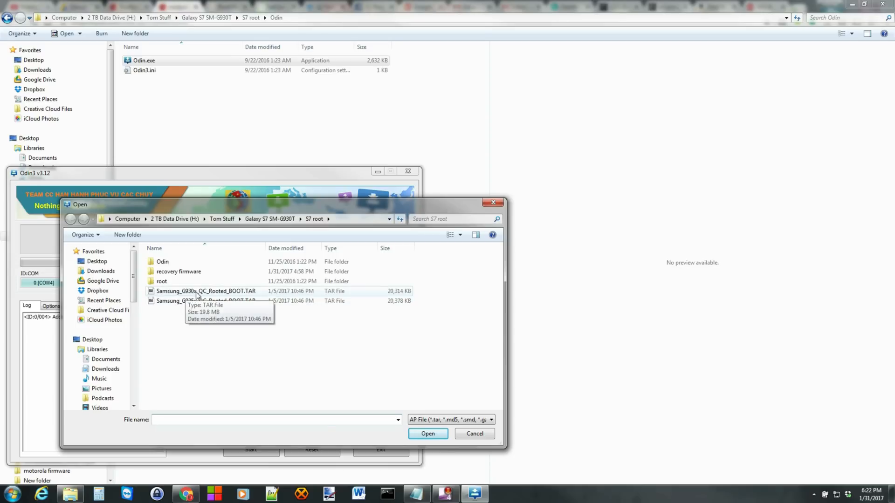
{"action": "mouse_move", "coordinate": [192, 303]}
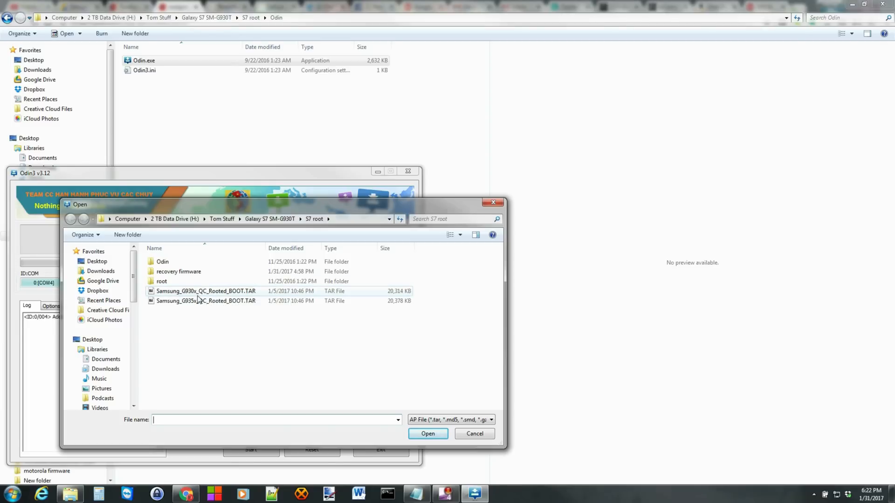
{"action": "left_click", "coordinate": [206, 291]}
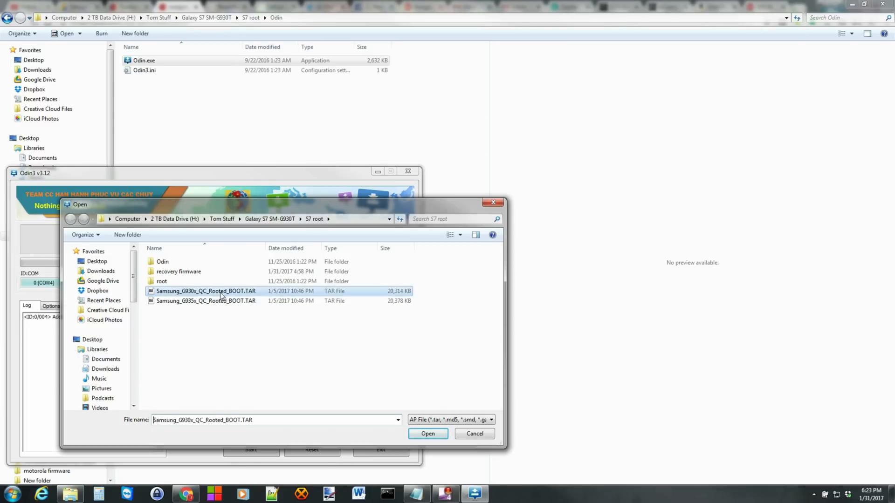
{"action": "left_click", "coordinate": [428, 433]}
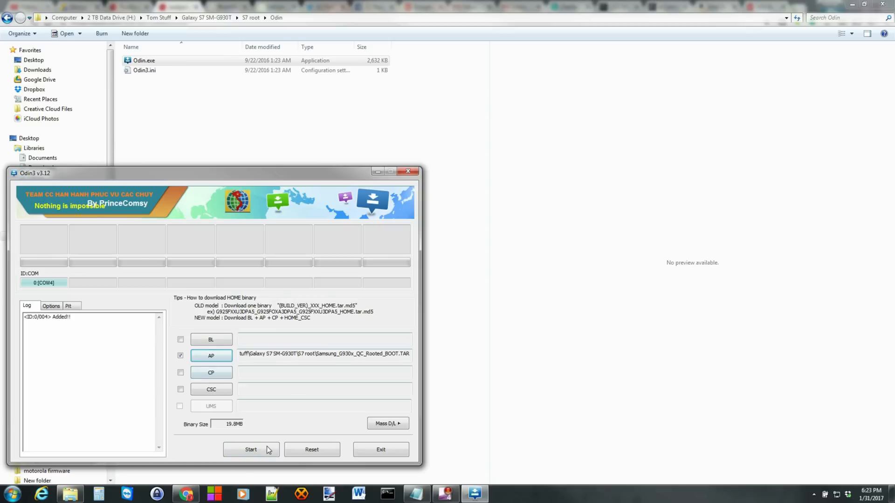
Flash the rooted boot image until the log shows RQT_CLOSE, then exit Odin
{"action": "left_click", "coordinate": [251, 449]}
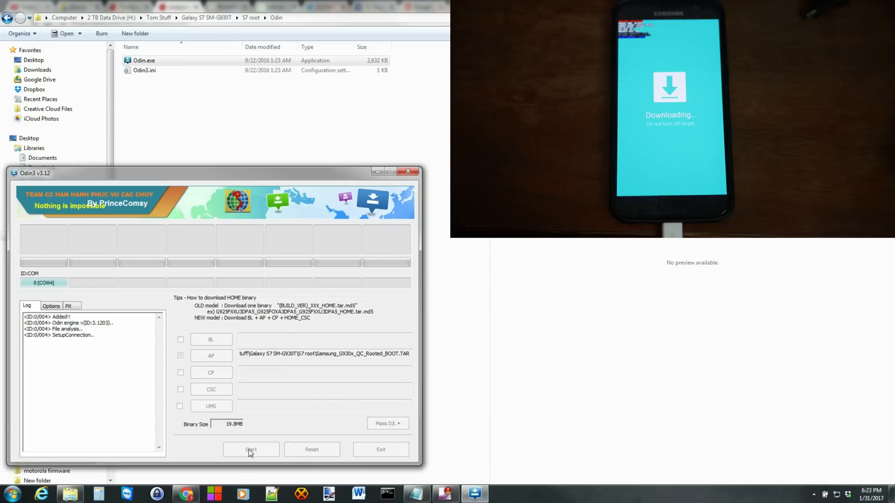
{"action": "left_click", "coordinate": [251, 449]}
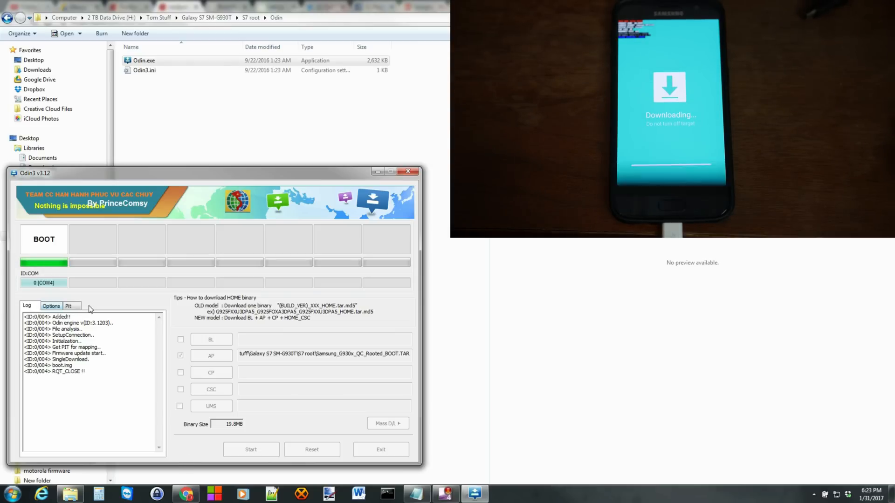
{"action": "left_click", "coordinate": [251, 449]}
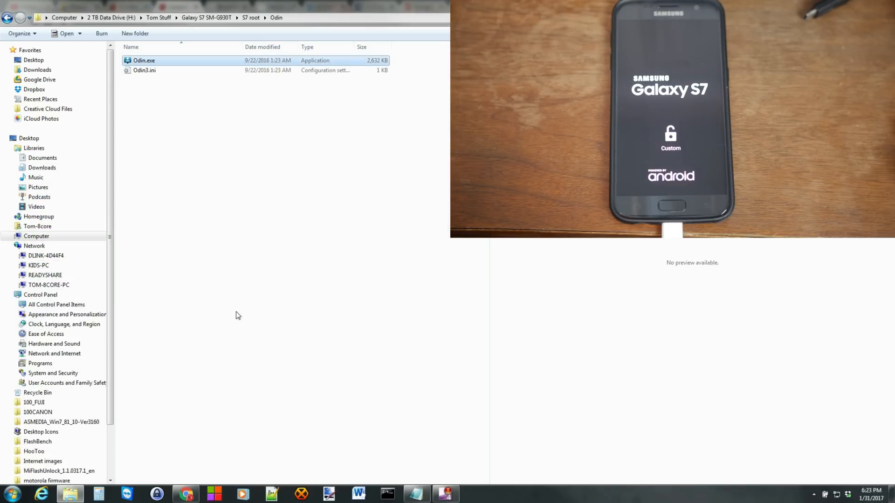
Go into the root tools folder and open a command window there
{"action": "left_click", "coordinate": [9, 18]}
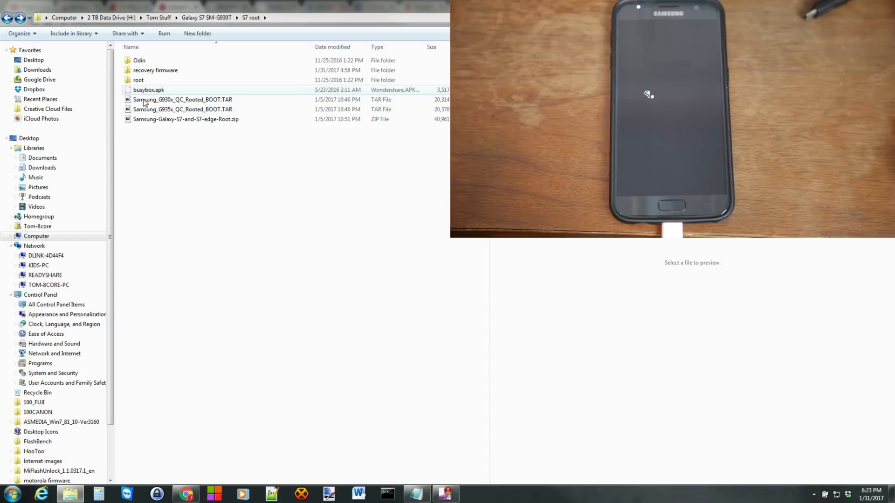
{"action": "left_click", "coordinate": [138, 80]}
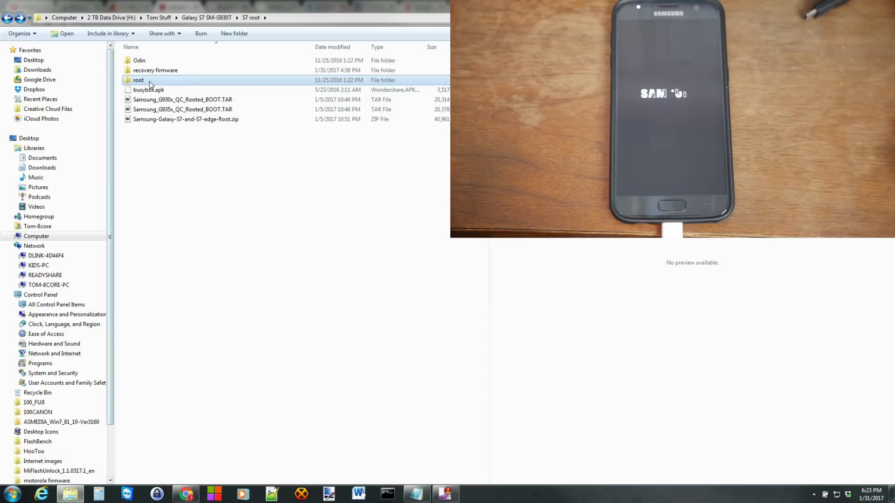
{"action": "double_click", "coordinate": [138, 79]}
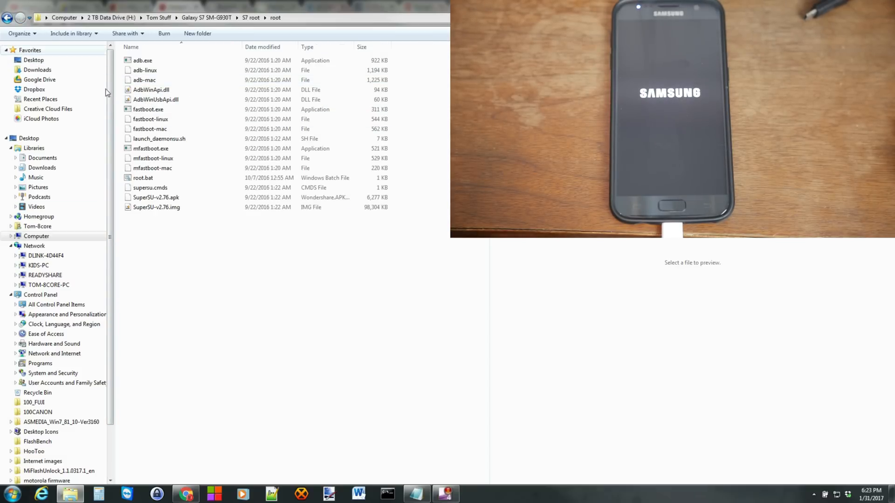
{"action": "mouse_move", "coordinate": [192, 280]}
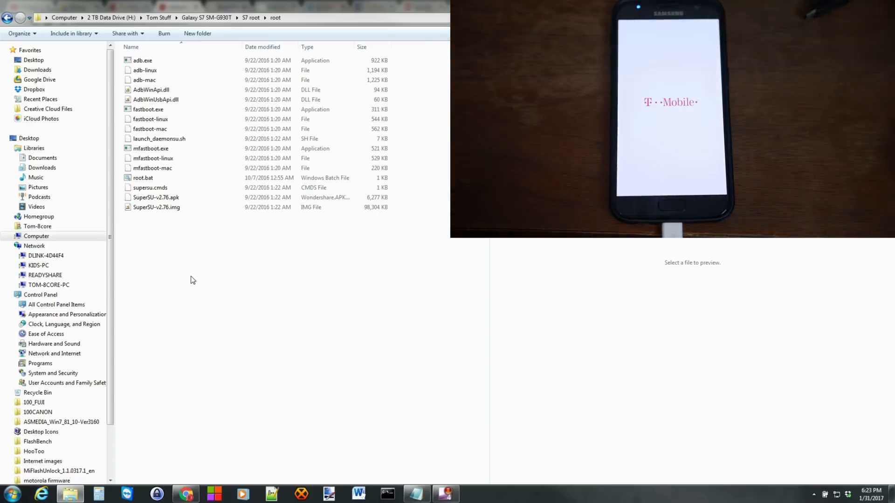
{"action": "mouse_move", "coordinate": [167, 287]}
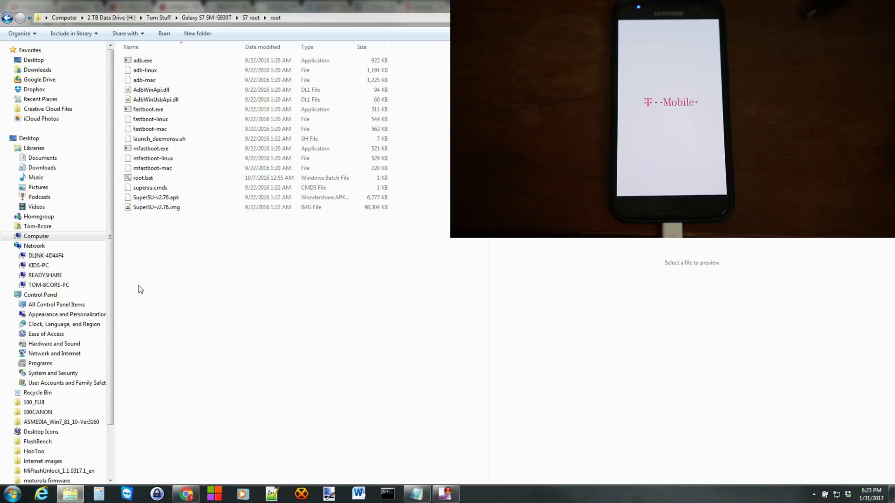
{"action": "right_click", "coordinate": [140, 289]}
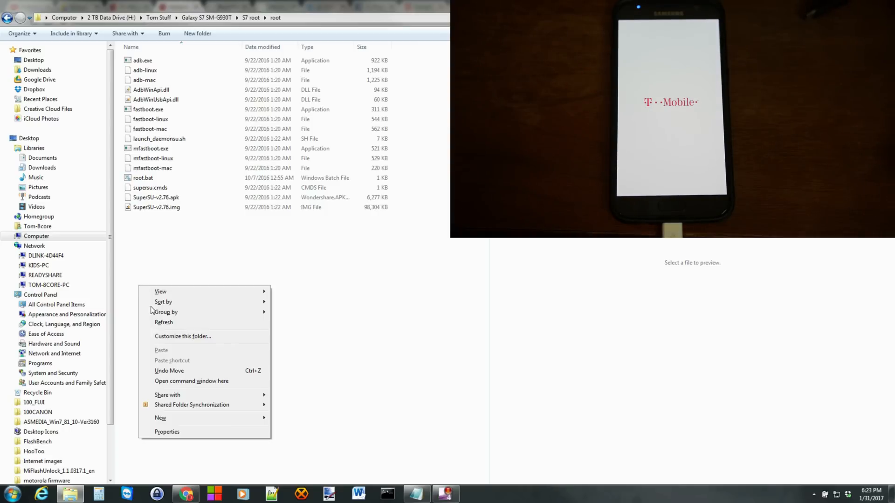
{"action": "left_click", "coordinate": [191, 381]}
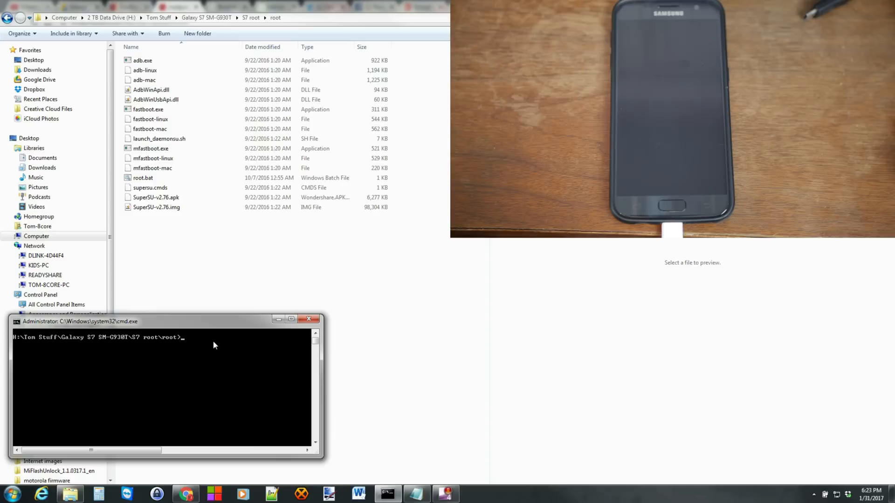
Run 'adb devices' until the phone's serial appears in the attached devices list
{"action": "type", "text": "adb devices"}
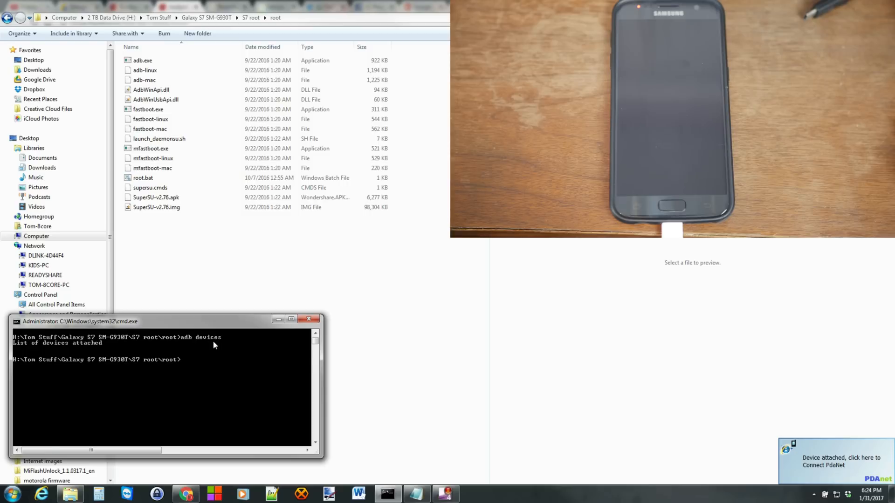
{"action": "type", "text": "adb devices"}
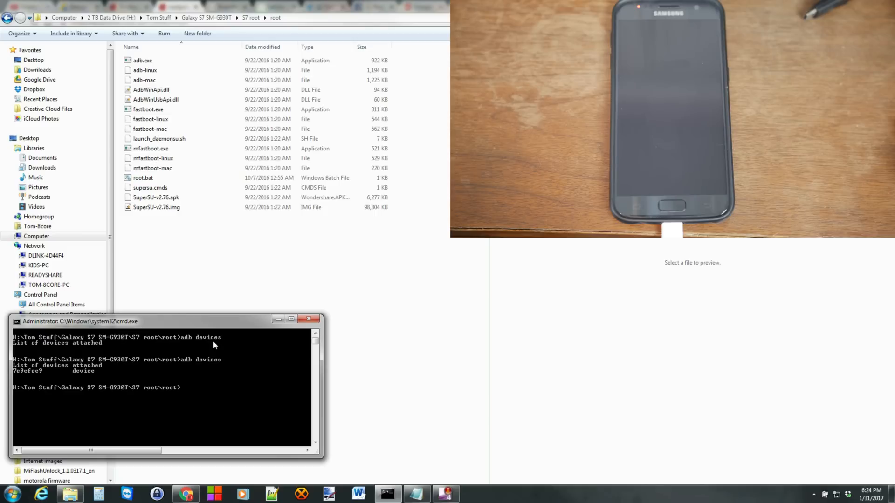
{"action": "mouse_move", "coordinate": [33, 377]}
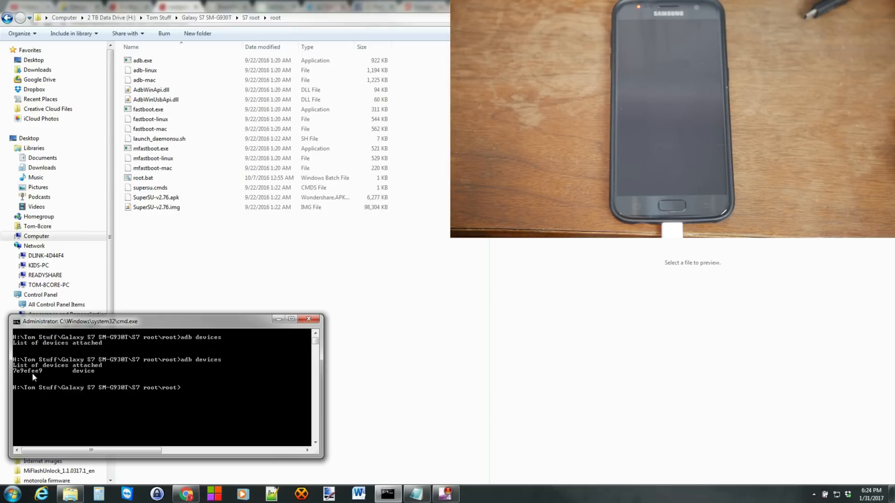
{"action": "mouse_move", "coordinate": [68, 383]}
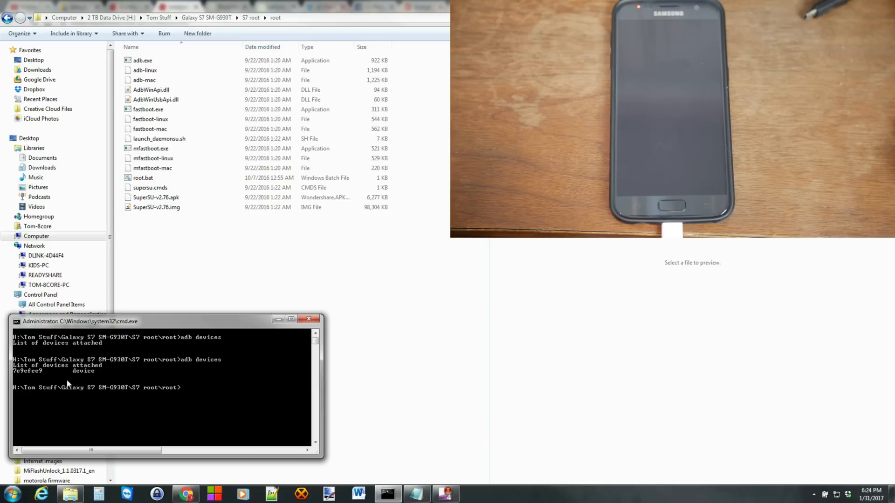
{"action": "mouse_move", "coordinate": [195, 311]}
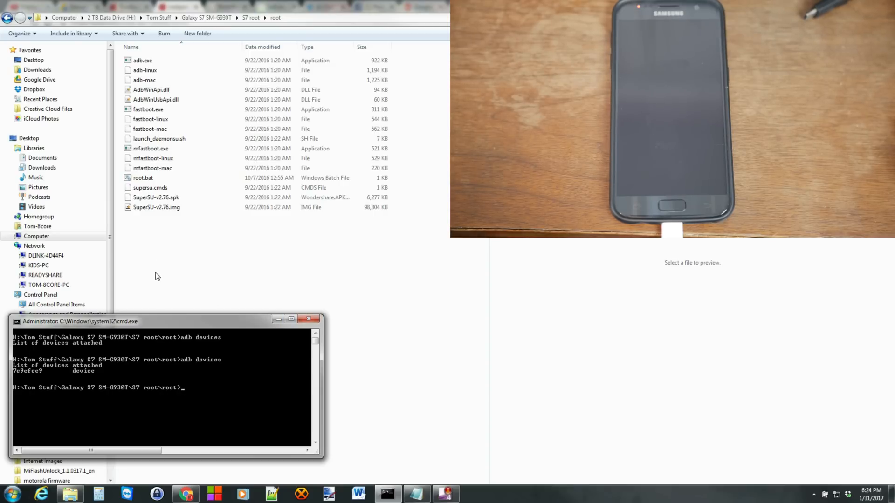
{"action": "mouse_move", "coordinate": [215, 228]}
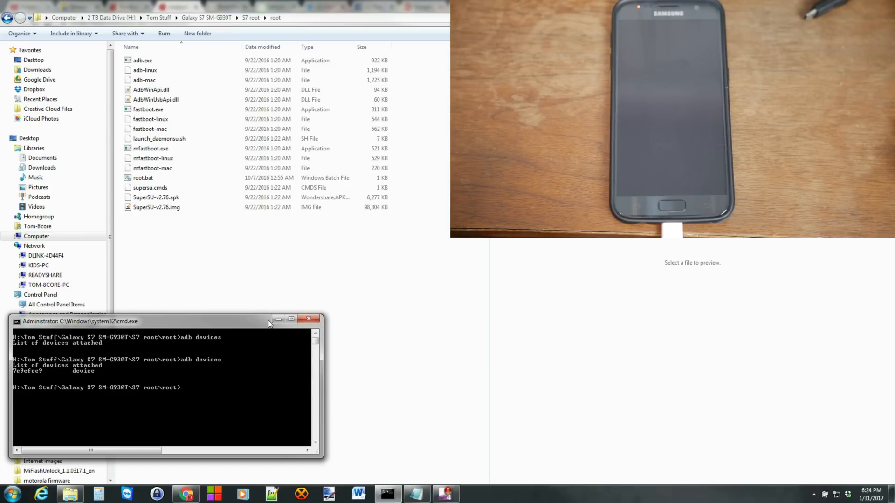
{"action": "mouse_move", "coordinate": [313, 319]}
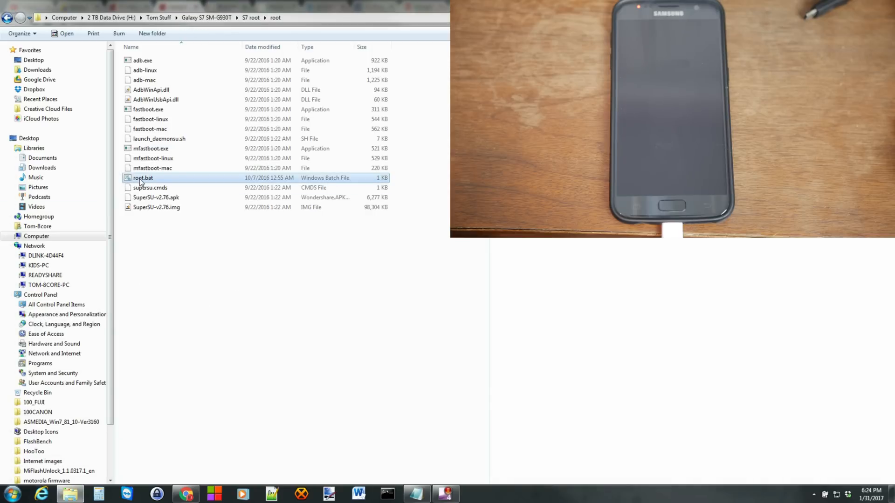
Run root.bat and wait for the phone to reboot to its home screen
{"action": "double_click", "coordinate": [143, 177]}
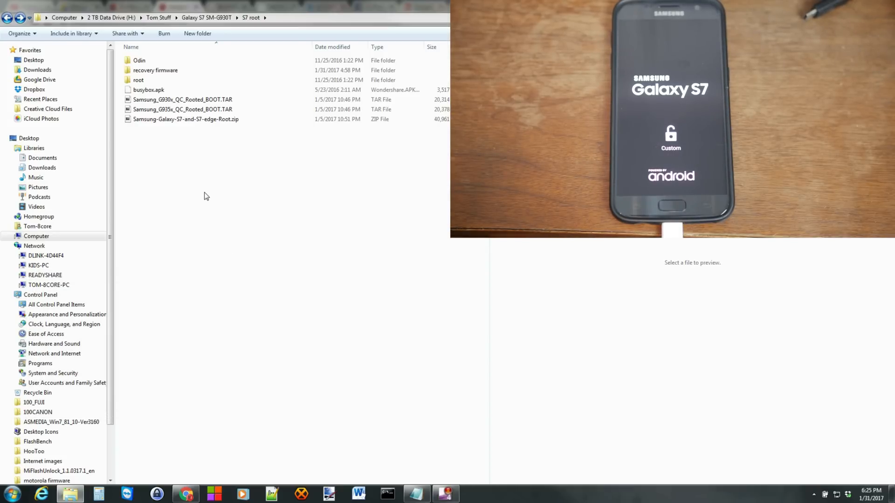
{"action": "left_click", "coordinate": [148, 90]}
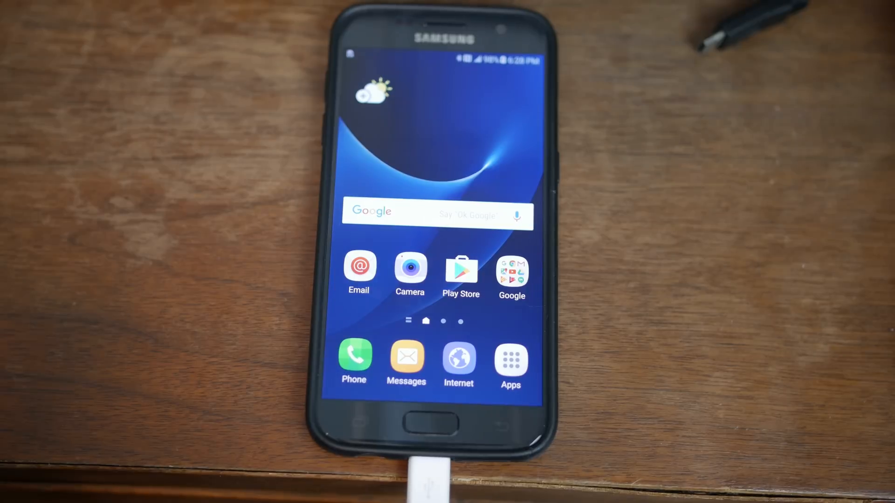
Launch SuperSU from the app drawer and check its empty LOGS and APPS pages
{"action": "left_click", "coordinate": [510, 363]}
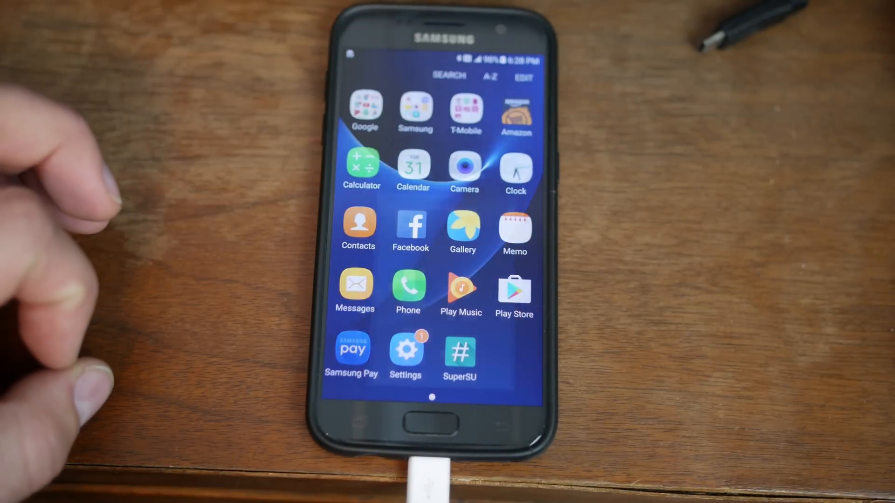
{"action": "left_click", "coordinate": [460, 351]}
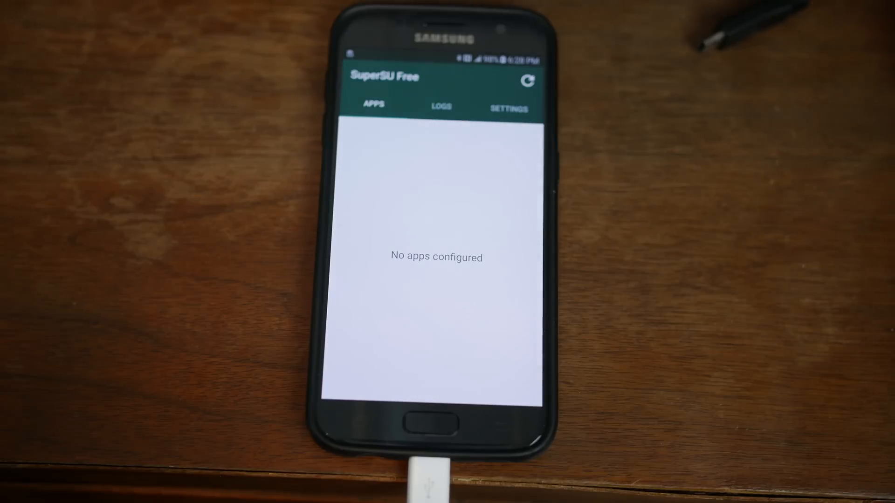
{"action": "left_click", "coordinate": [441, 106]}
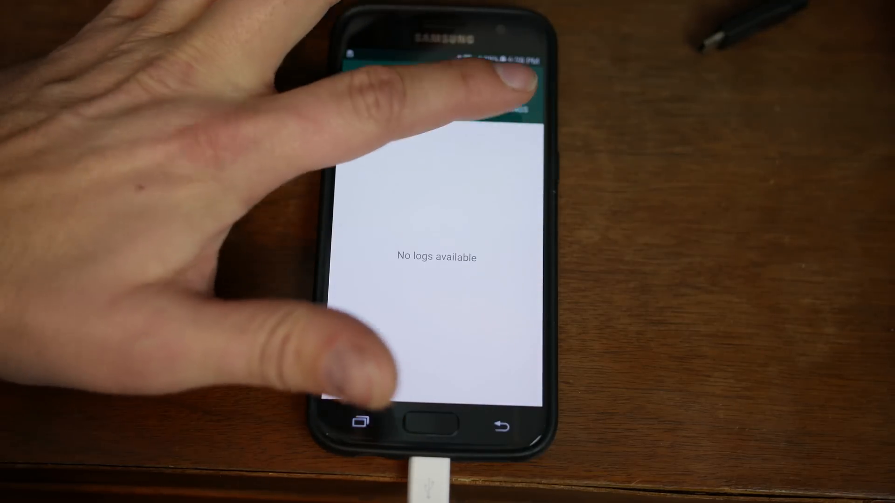
{"action": "left_click", "coordinate": [372, 104]}
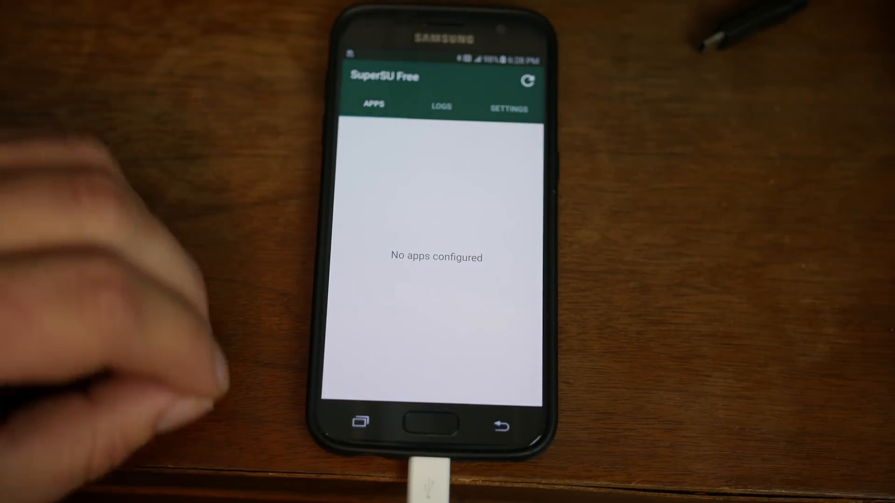